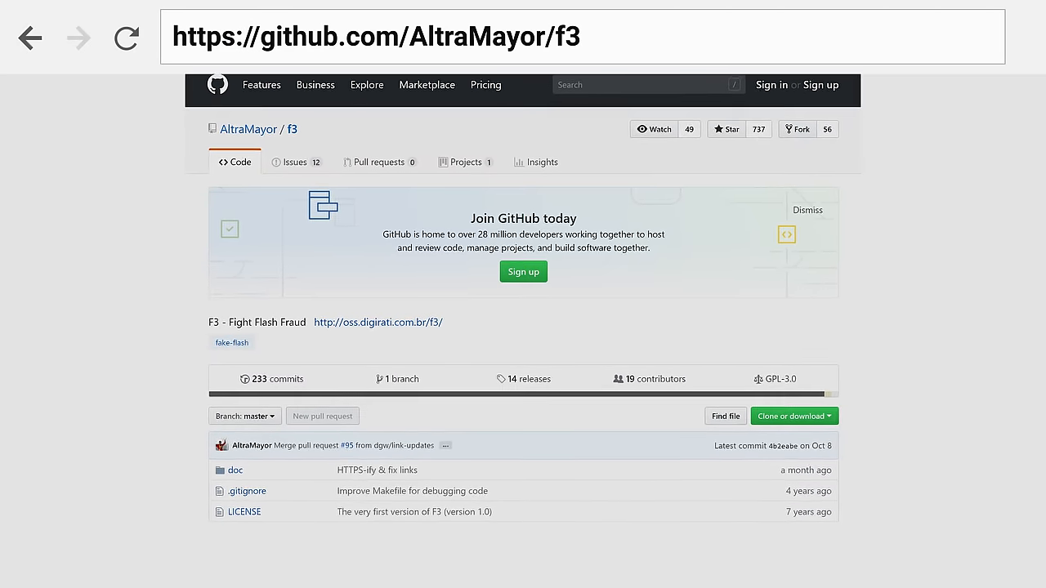
pyautogui.write('http://hddguru.com/software/HDD-LLF-Low-Level-Format-Tool')
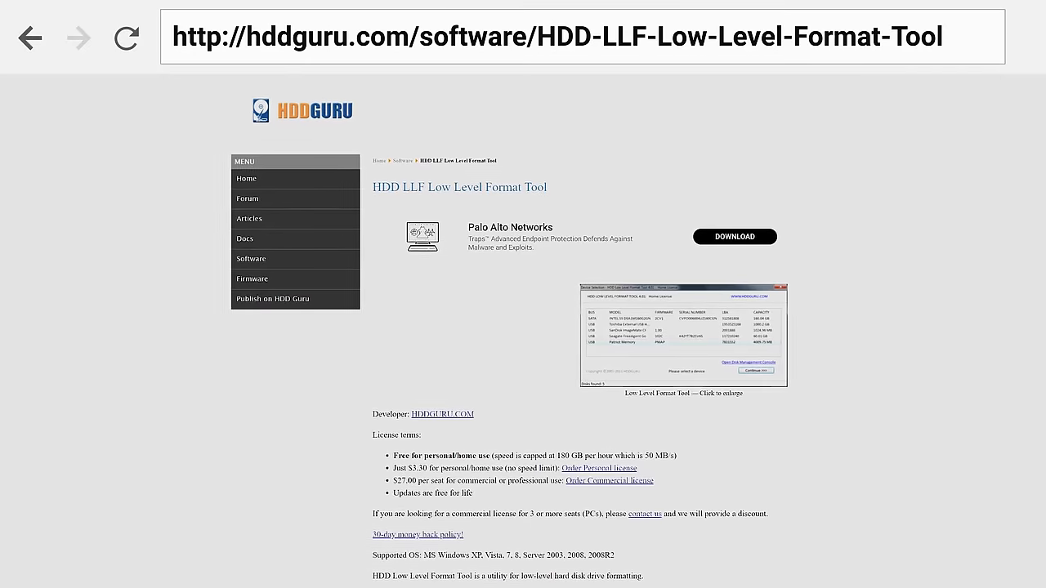